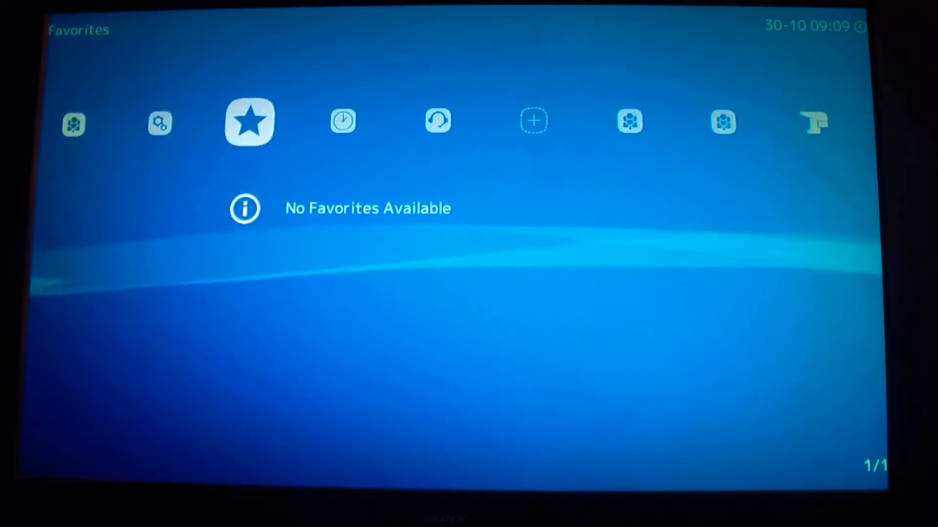
- Move from Favorites to Settings and browse Drivers, Video, Core, Configuration and User Interface
{"action": "scroll", "scroll_direction": "left", "scroll_amount": 3}
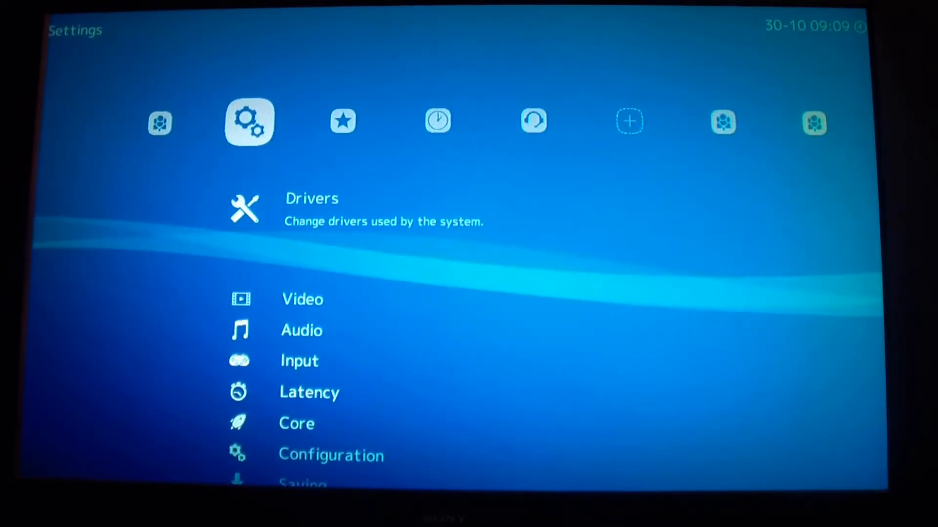
{"action": "scroll", "scroll_direction": "down", "scroll_amount": 3}
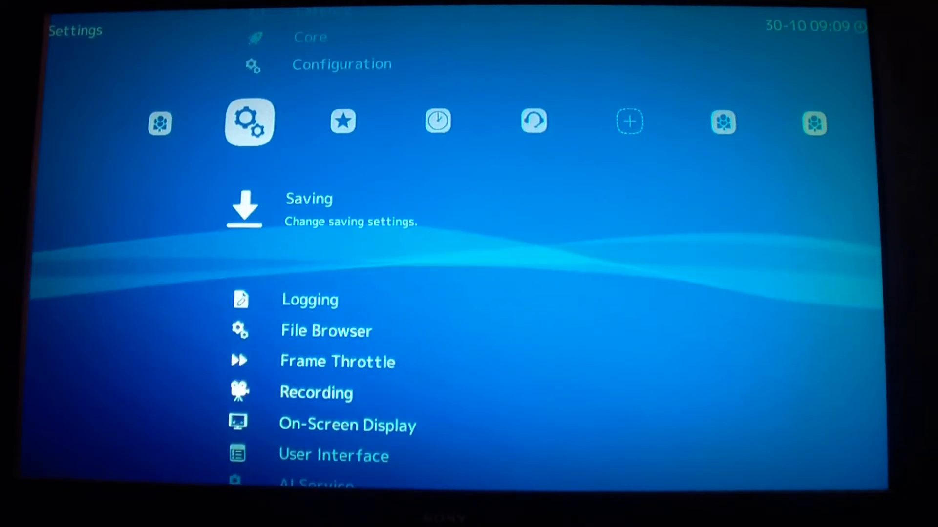
{"action": "scroll", "scroll_direction": "up", "scroll_amount": 3}
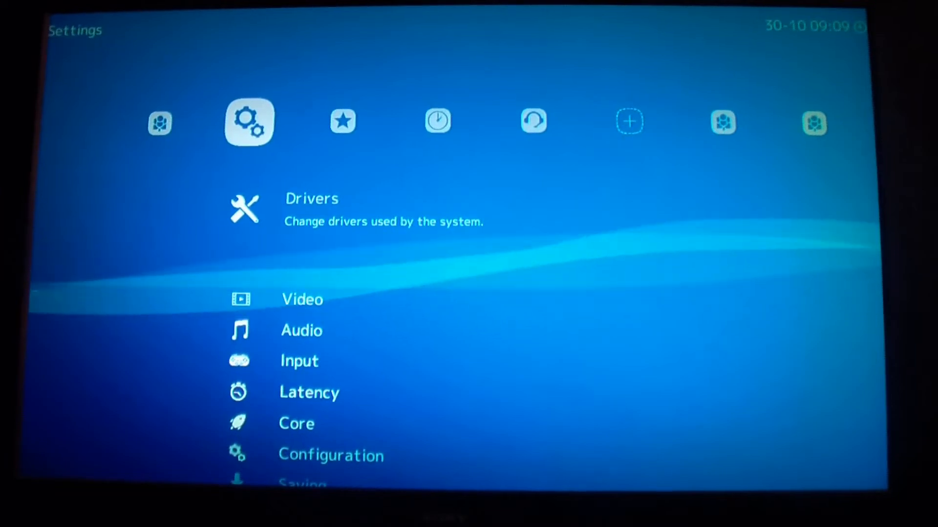
{"action": "scroll", "scroll_direction": "down", "scroll_amount": 3}
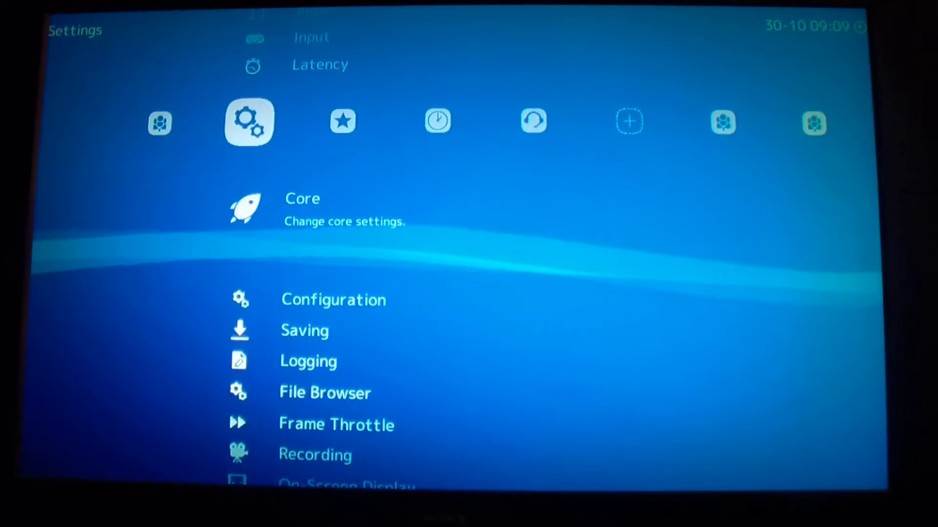
{"action": "scroll", "scroll_direction": "down", "scroll_amount": 3}
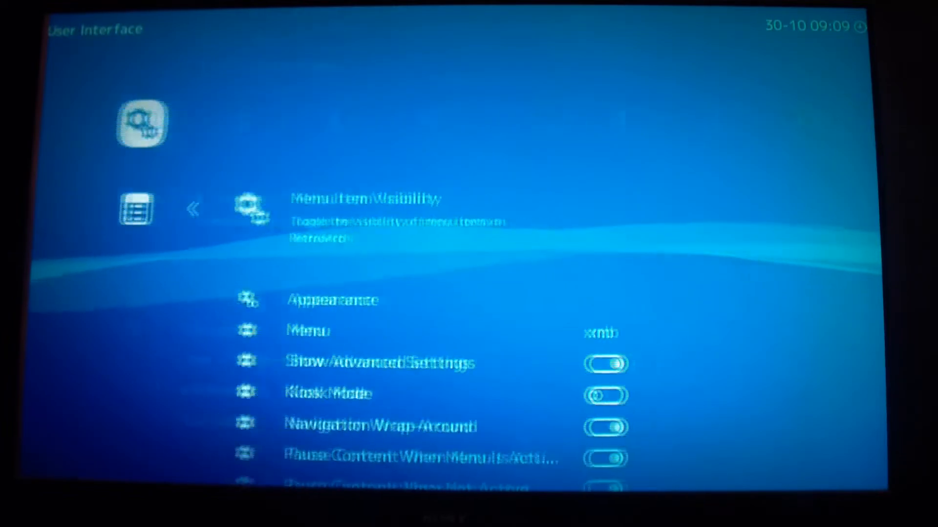
{"action": "scroll", "scroll_direction": "down", "scroll_amount": 3}
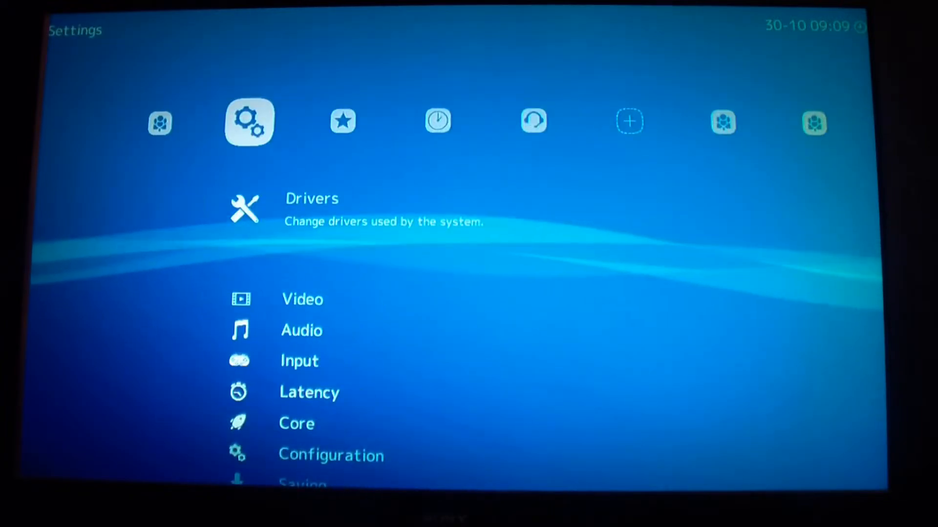
{"action": "scroll", "scroll_direction": "down", "scroll_amount": 3}
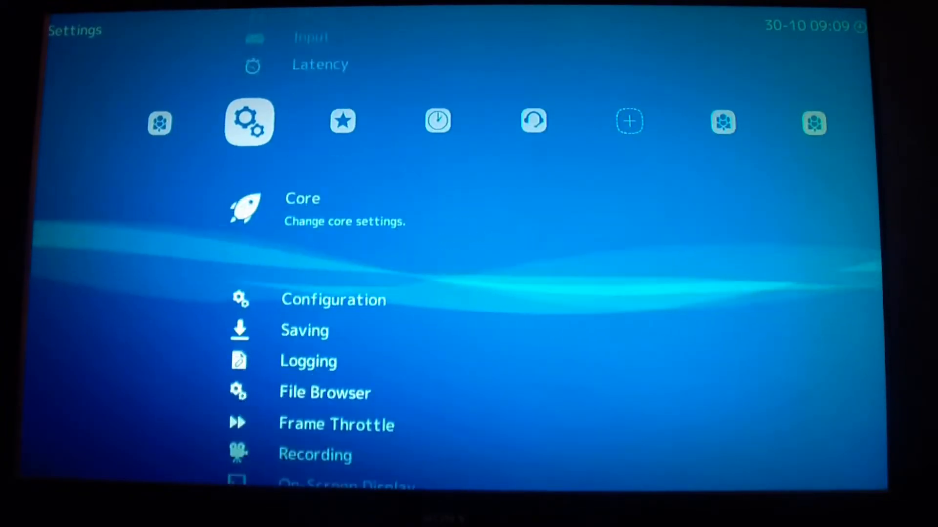
{"action": "left_click", "coordinate": [333, 298]}
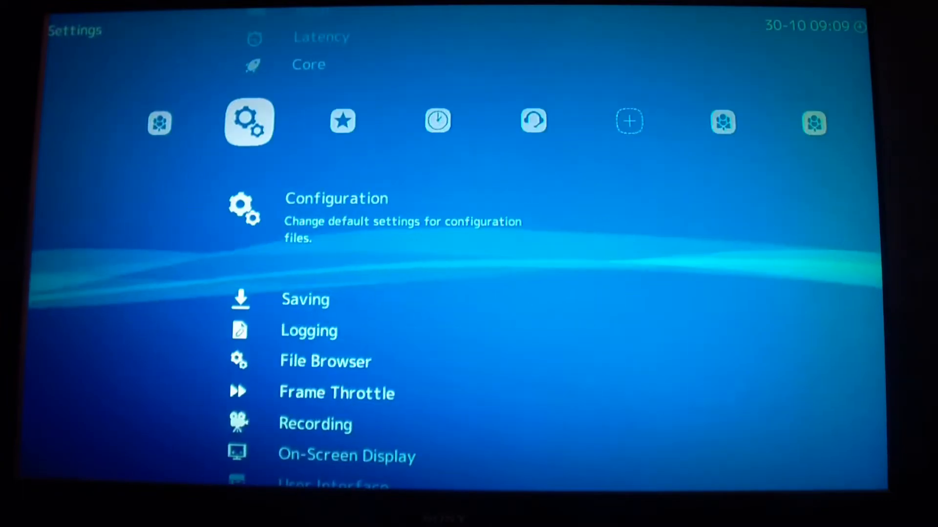
- Change the User Interface menu driver from xmb to ozone
{"action": "scroll", "scroll_direction": "down", "scroll_amount": 3}
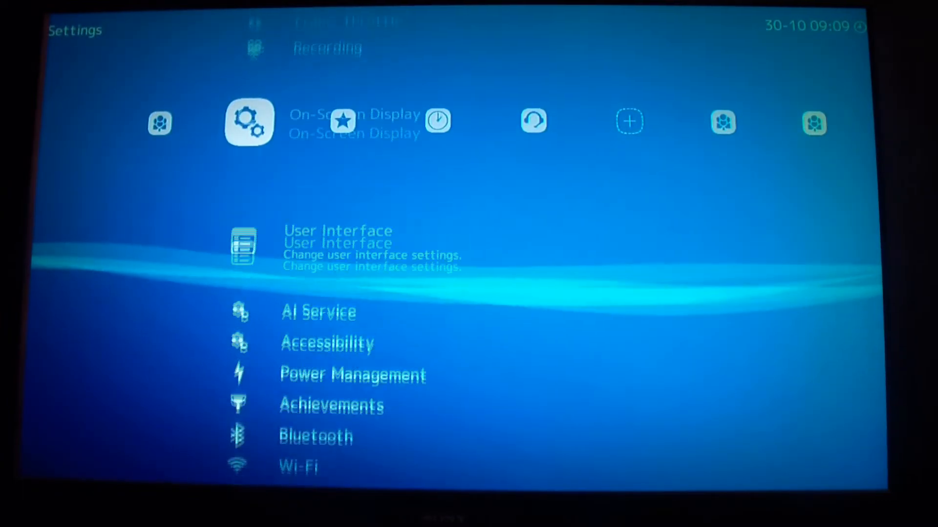
{"action": "left_click", "coordinate": [338, 246]}
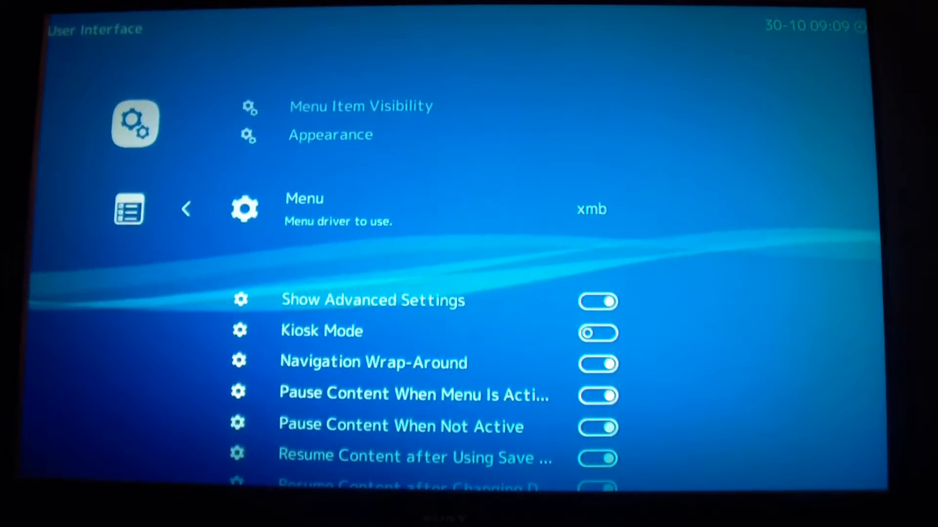
{"action": "left_click", "coordinate": [591, 209]}
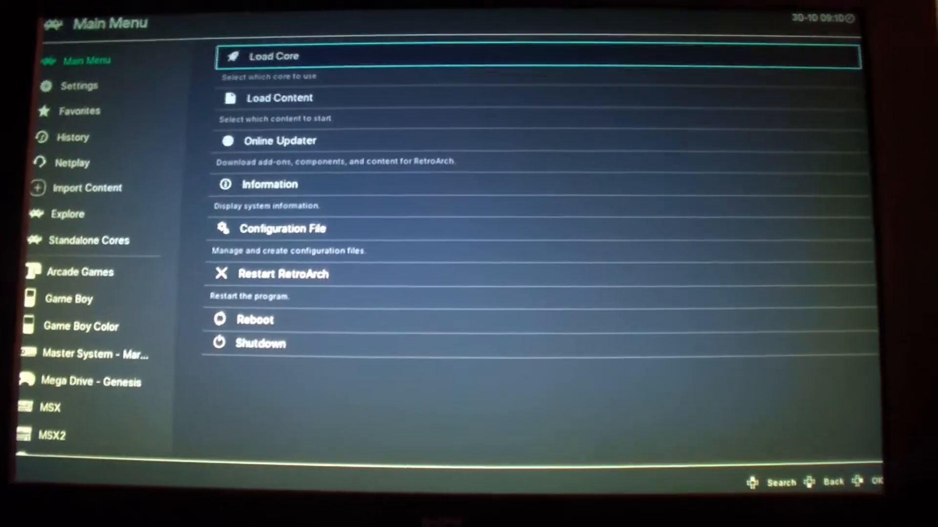
- Open Settings in Ozone, confirm User Interface > Menu reads ozone, and return to Settings
{"action": "key", "text": "Down"}
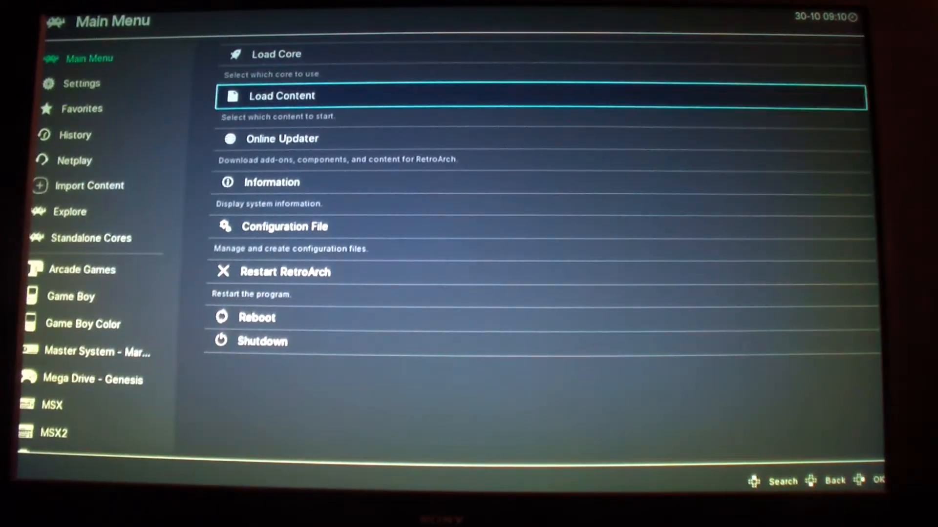
{"action": "left_click", "coordinate": [81, 83]}
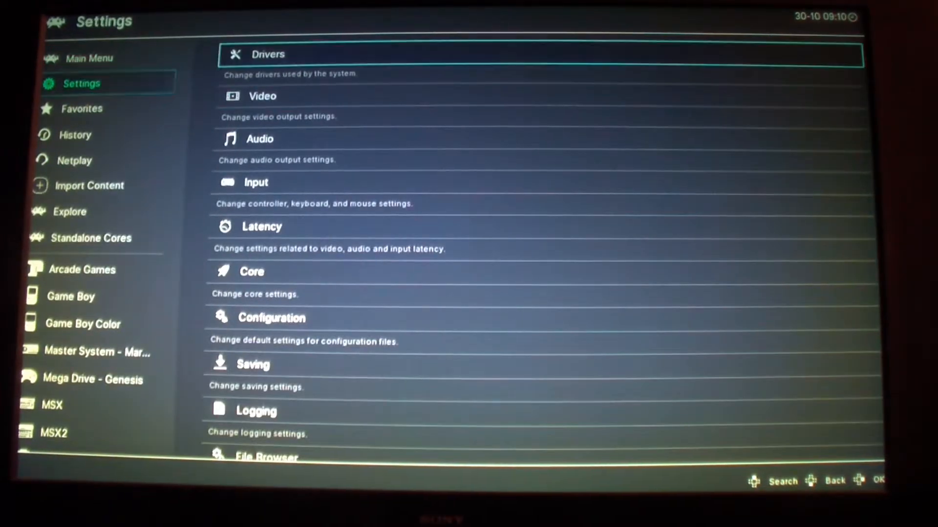
{"action": "scroll", "scroll_direction": "down", "scroll_amount": 3}
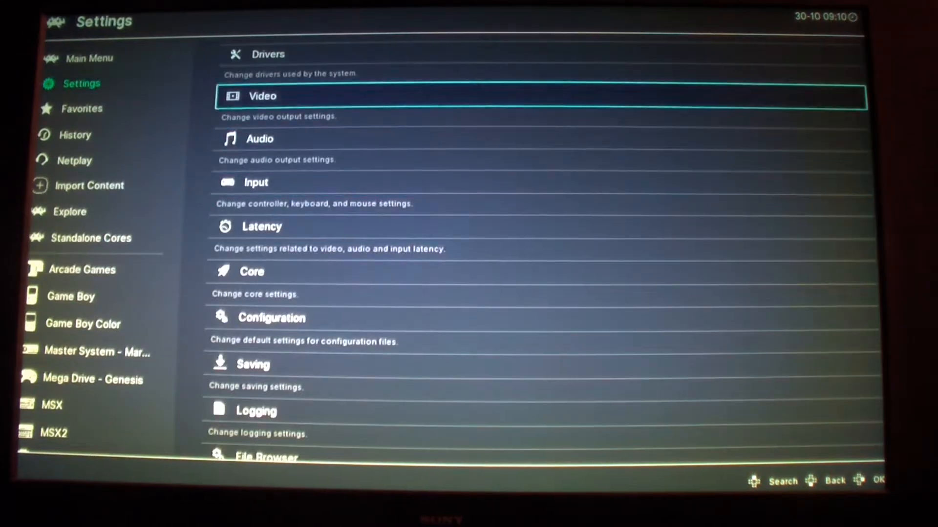
{"action": "scroll", "scroll_direction": "down", "scroll_amount": 3}
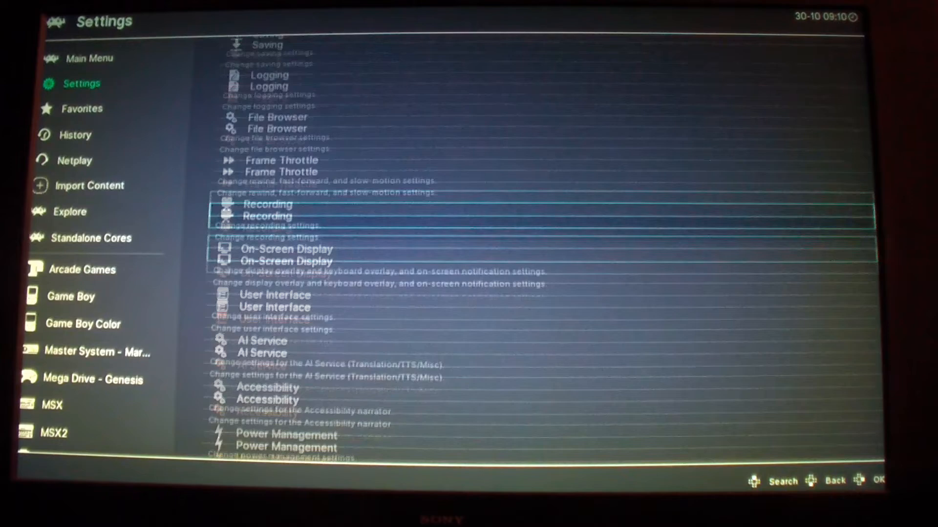
{"action": "scroll", "scroll_direction": "down", "scroll_amount": 3}
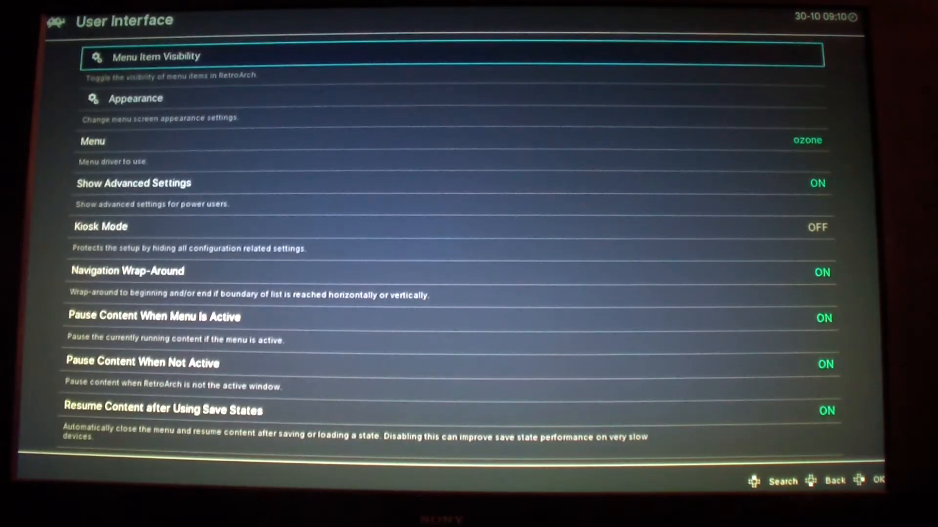
{"action": "key", "text": "Down"}
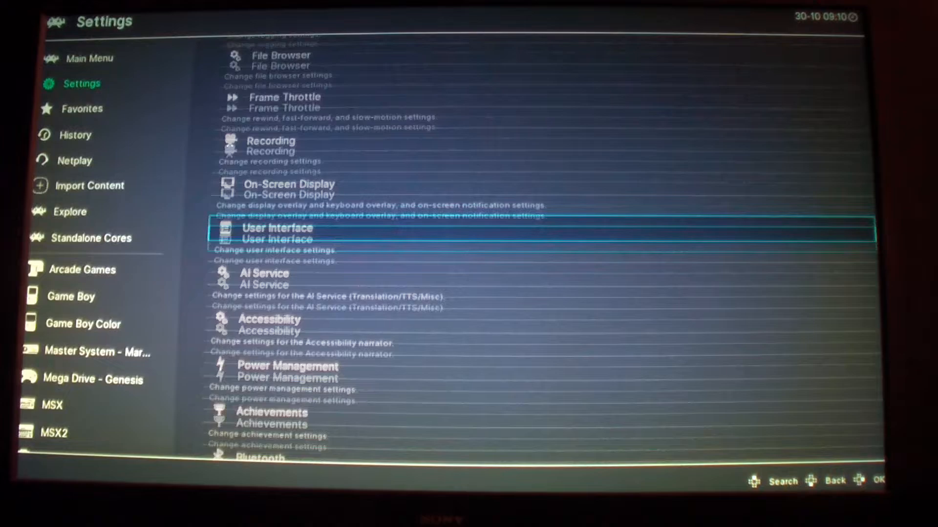
{"action": "scroll", "scroll_direction": "up", "scroll_amount": 3}
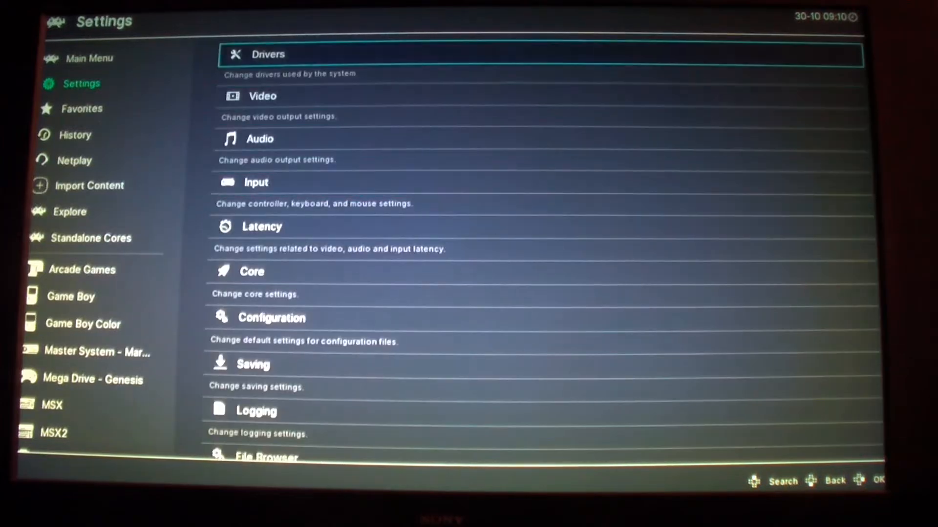
{"action": "left_click", "coordinate": [89, 58]}
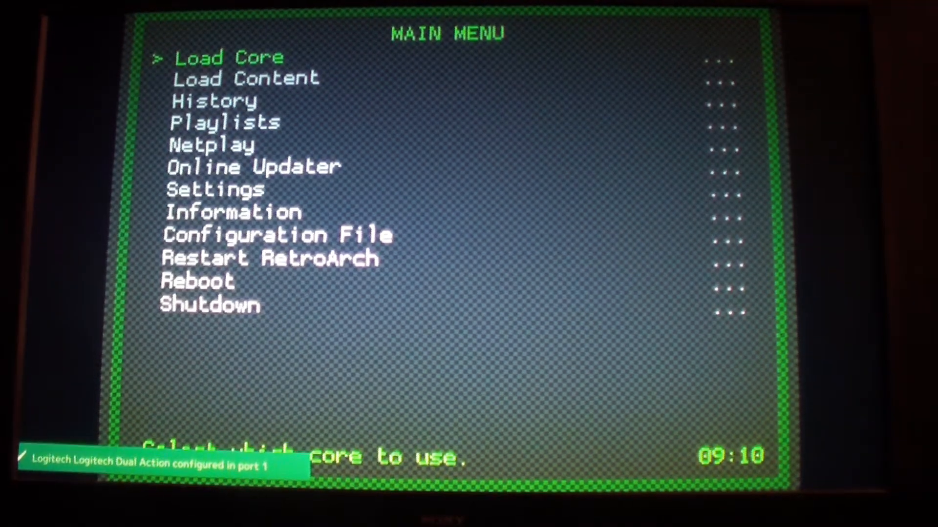
- Set Drivers > Menu to ozone and restart RetroArch to leave the green retro menu
{"action": "key", "text": "Down"}
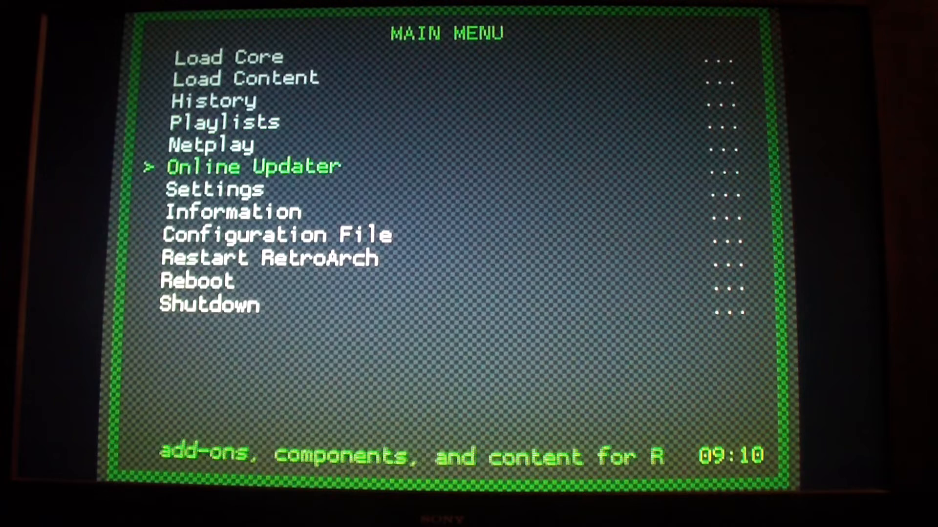
{"action": "key", "text": "Down"}
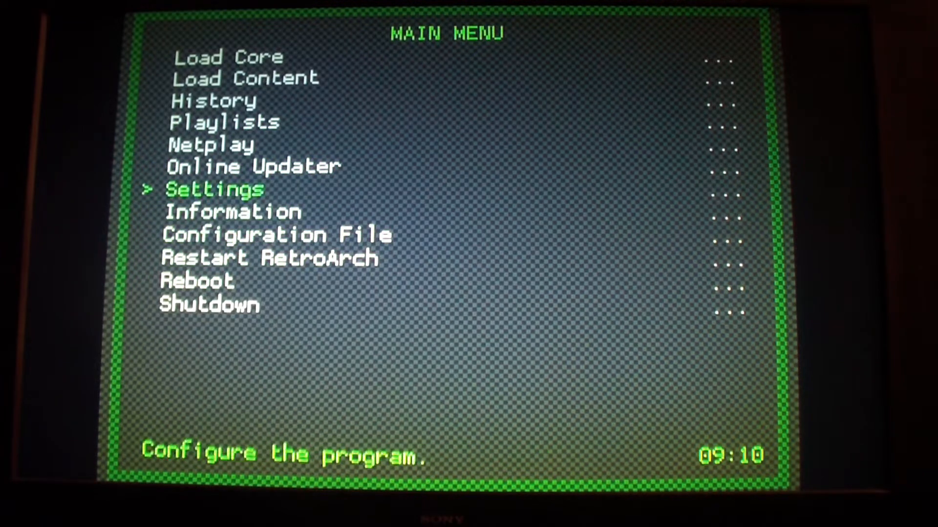
{"action": "key", "text": "Down"}
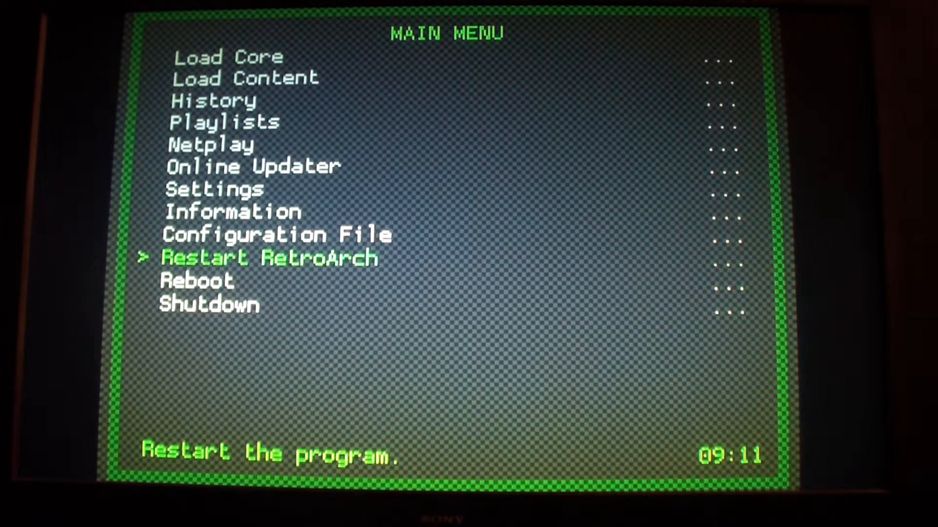
{"action": "left_click", "coordinate": [214, 189]}
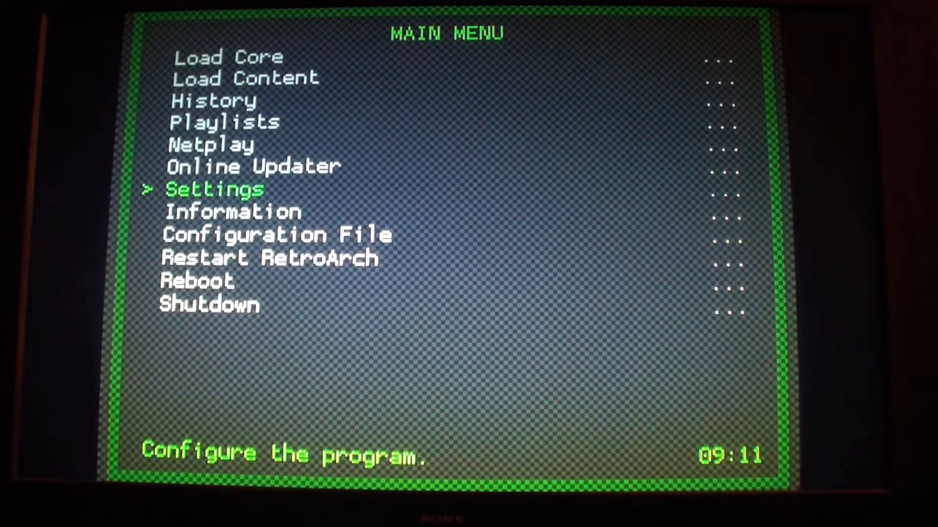
{"action": "key", "text": "down"}
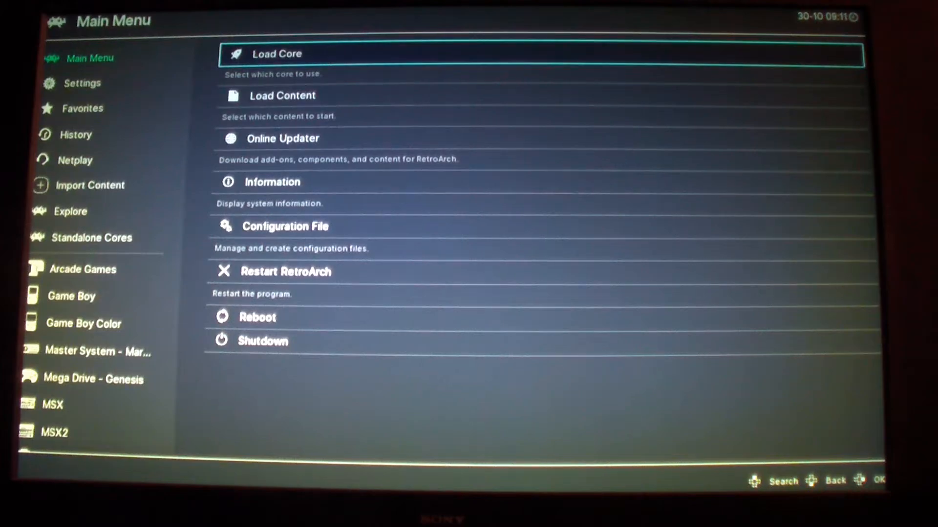
- Open Settings > Input and scroll down to the Hotkeys list
{"action": "left_click", "coordinate": [82, 83]}
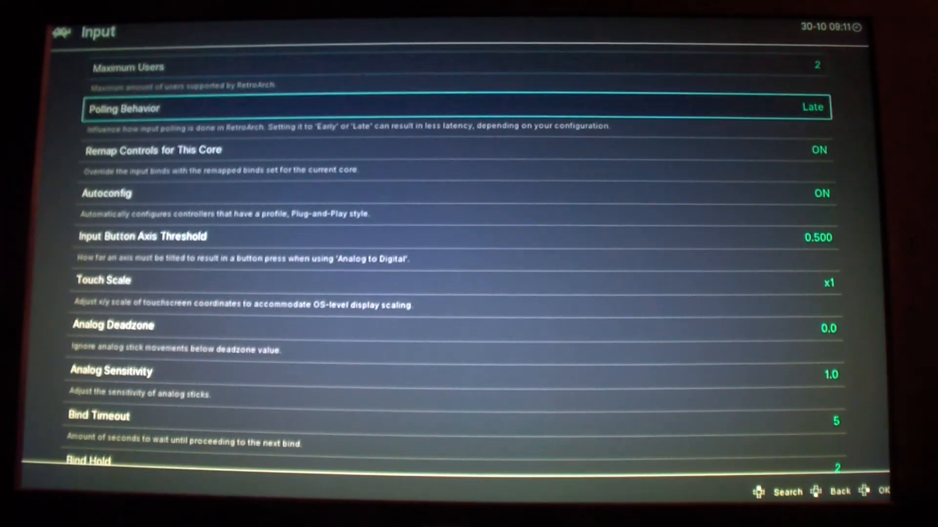
{"action": "scroll", "scroll_direction": "down", "scroll_amount": 3}
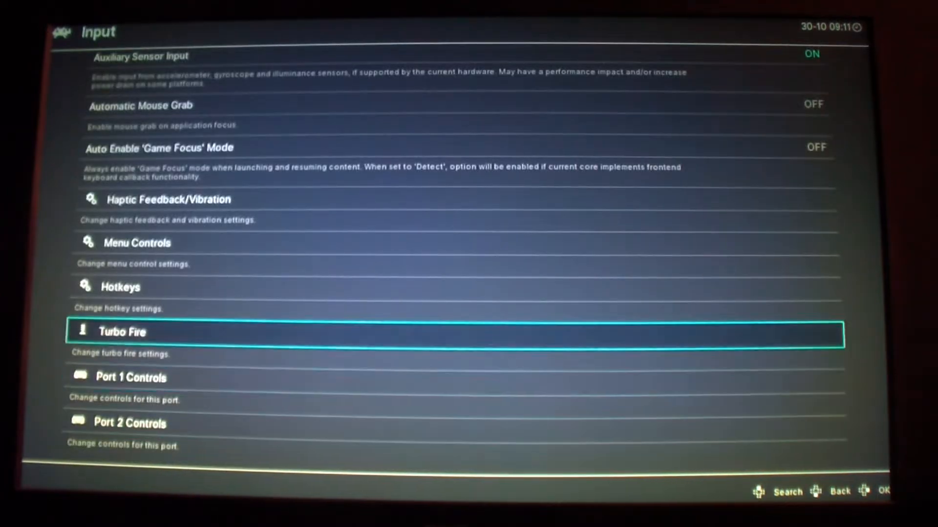
{"action": "key", "text": "up"}
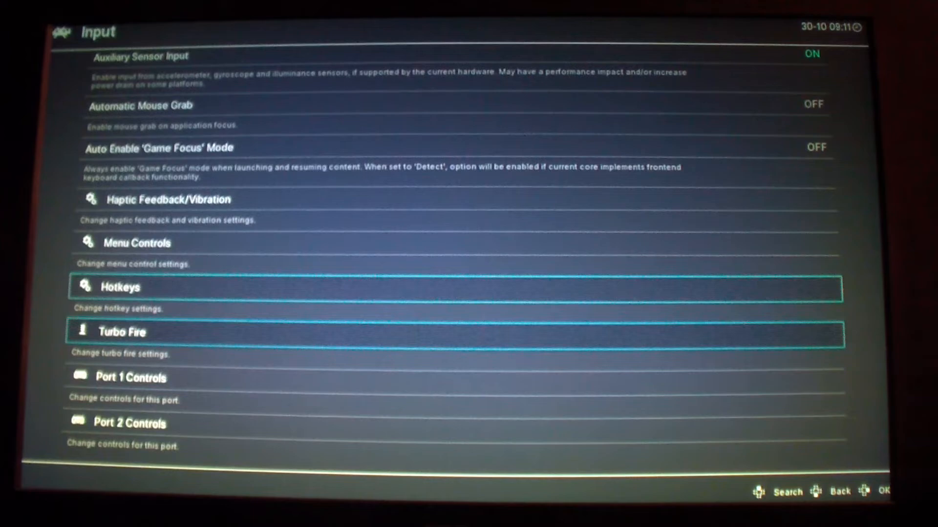
{"action": "key", "text": "Up"}
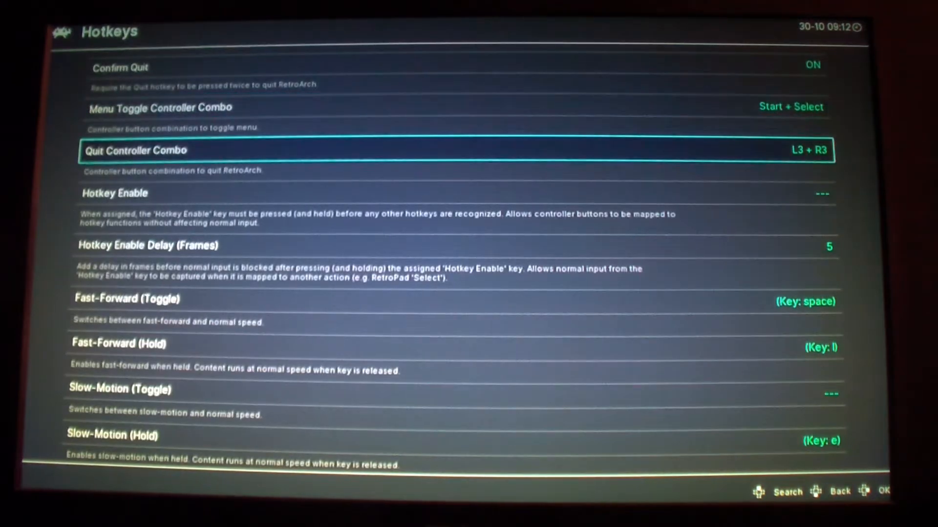
- Keep Menu Toggle Combo at Start + Select, check Quit Combo and Hotkey Enable, then go back
{"action": "left_click", "coordinate": [162, 107]}
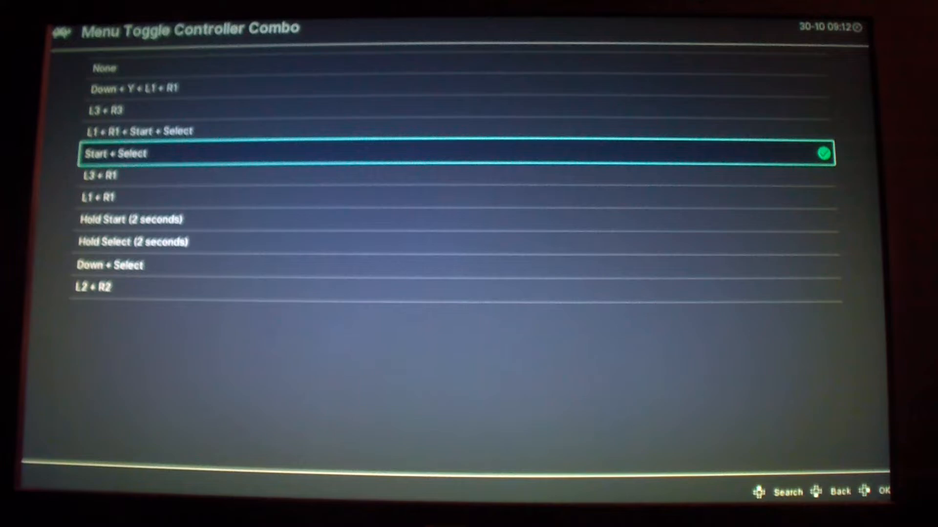
{"action": "key", "text": "down"}
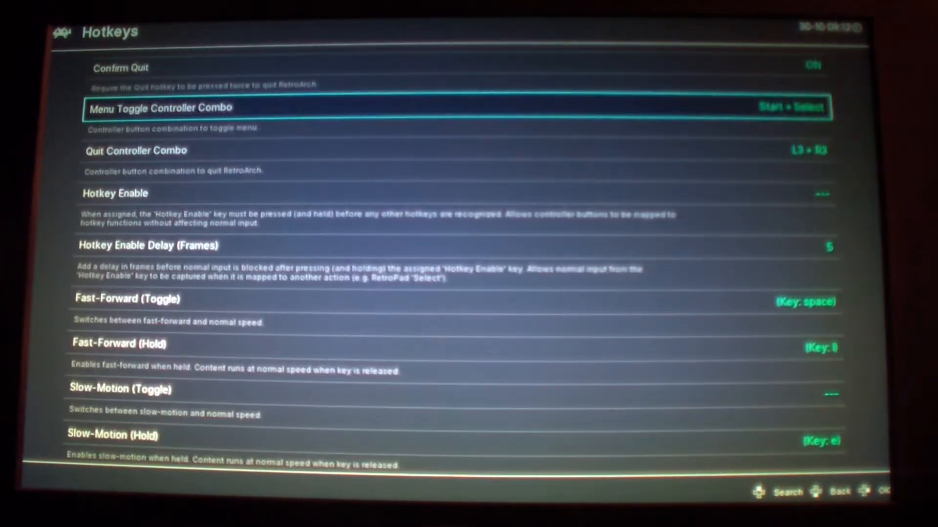
{"action": "key", "text": "down"}
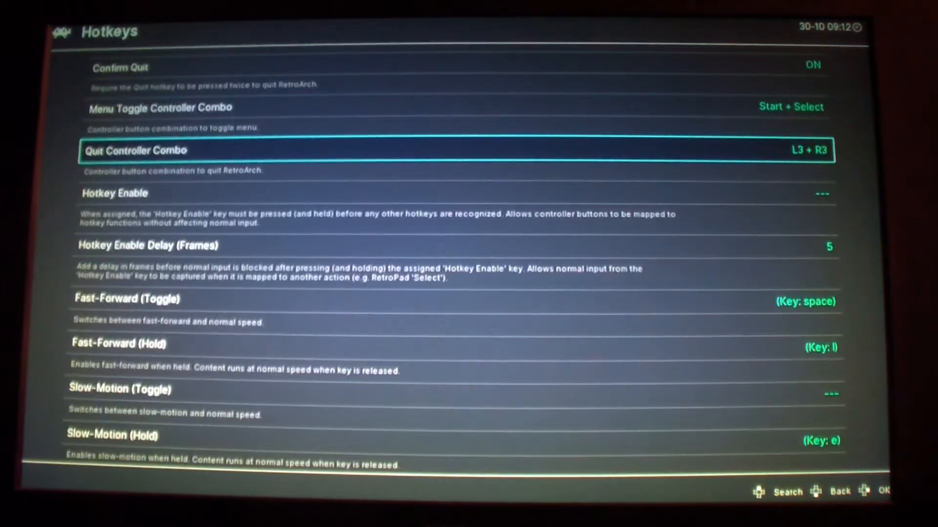
{"action": "key", "text": "down"}
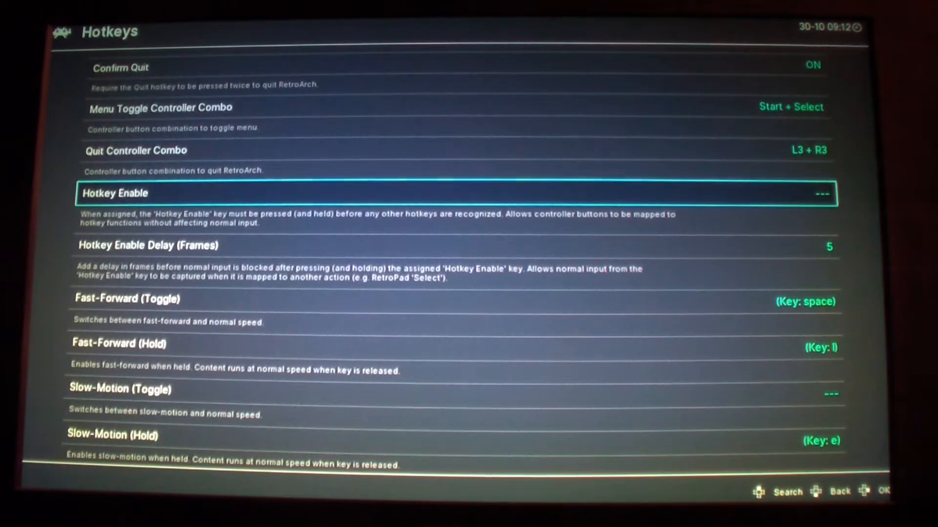
{"action": "scroll", "scroll_direction": "down", "scroll_amount": 3}
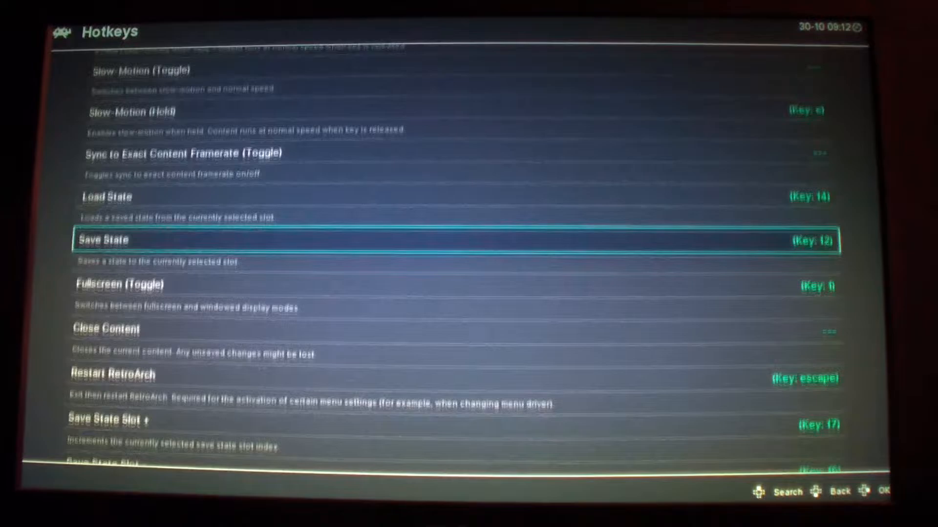
{"action": "scroll", "scroll_direction": "down", "scroll_amount": 3}
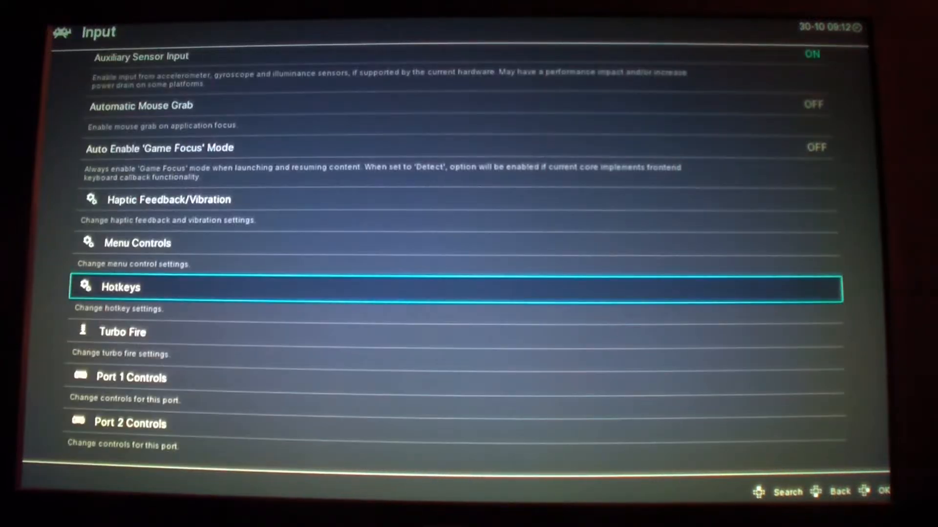
- Review Port 1 Controls bindings for D-Pad Up, A Button and Select Button
{"action": "left_click", "coordinate": [130, 378]}
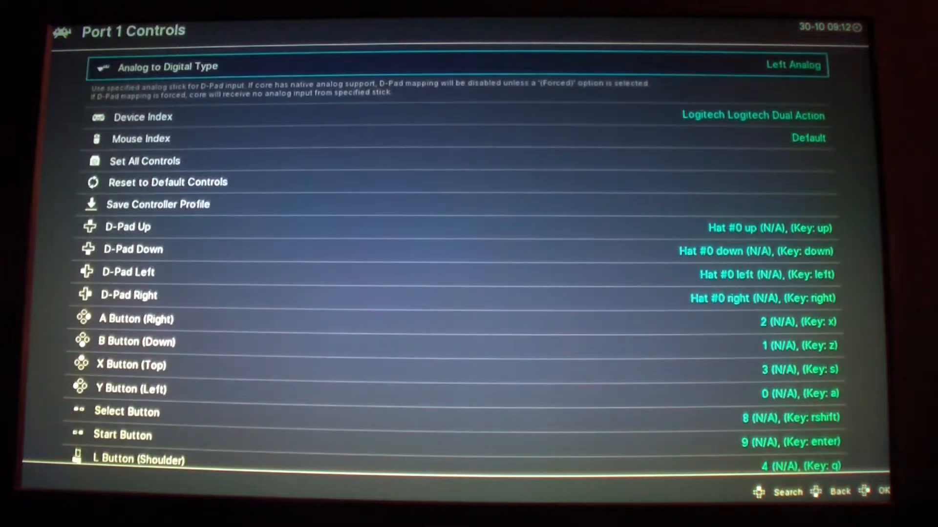
{"action": "key", "text": "down"}
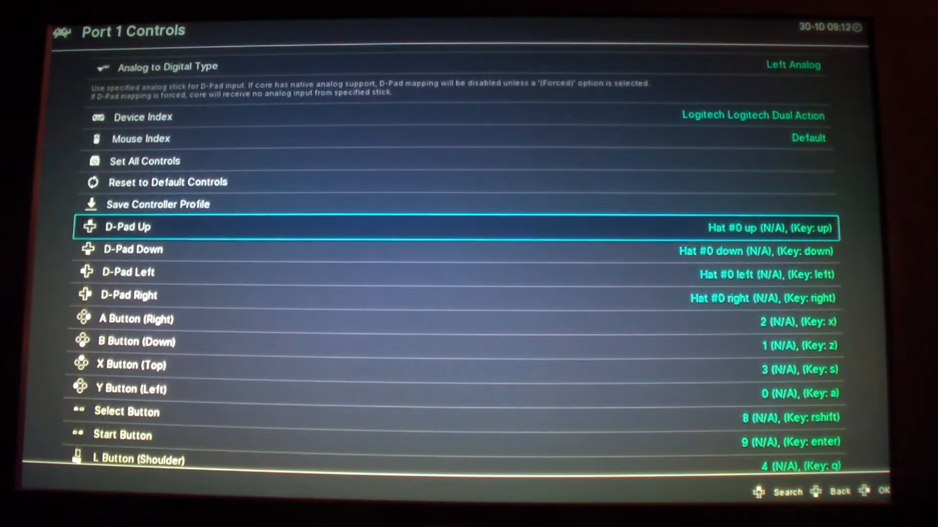
{"action": "left_click", "coordinate": [127, 226]}
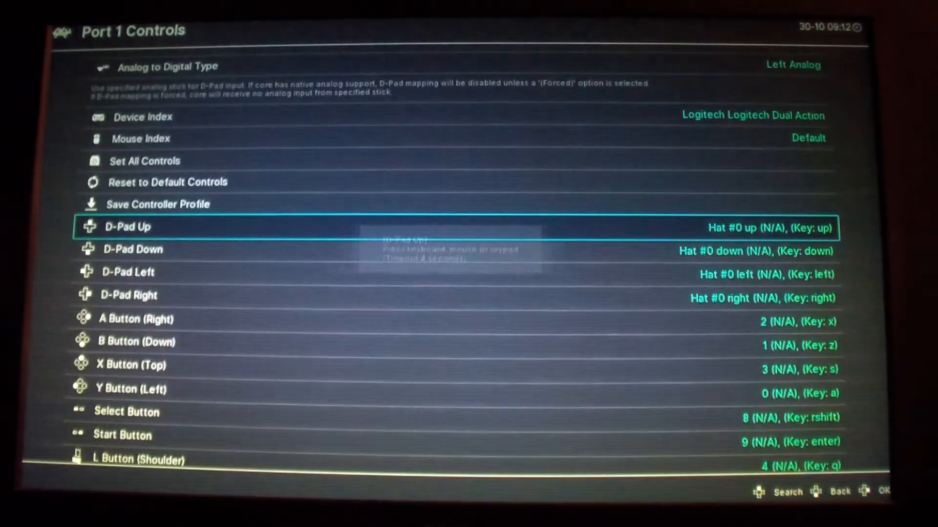
{"action": "key", "text": "down"}
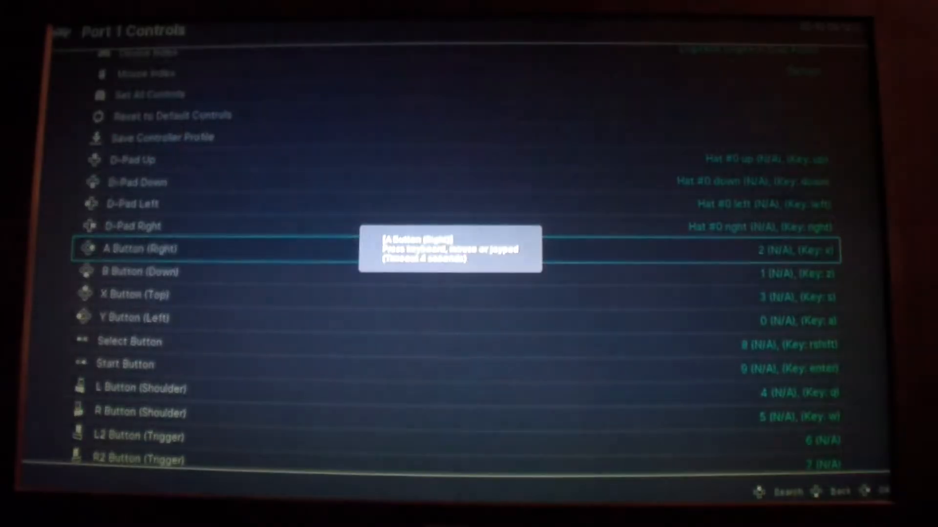
{"action": "key", "text": "down"}
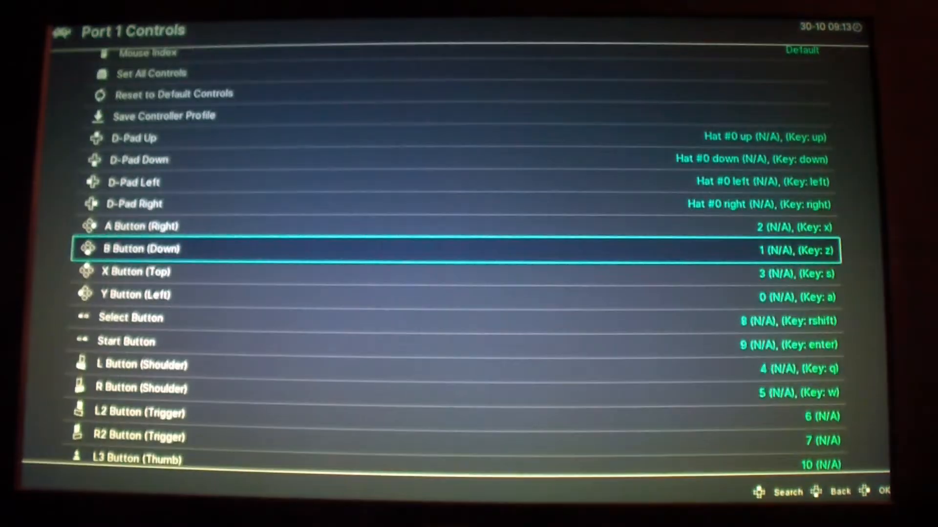
{"action": "scroll", "scroll_direction": "down", "scroll_amount": 3}
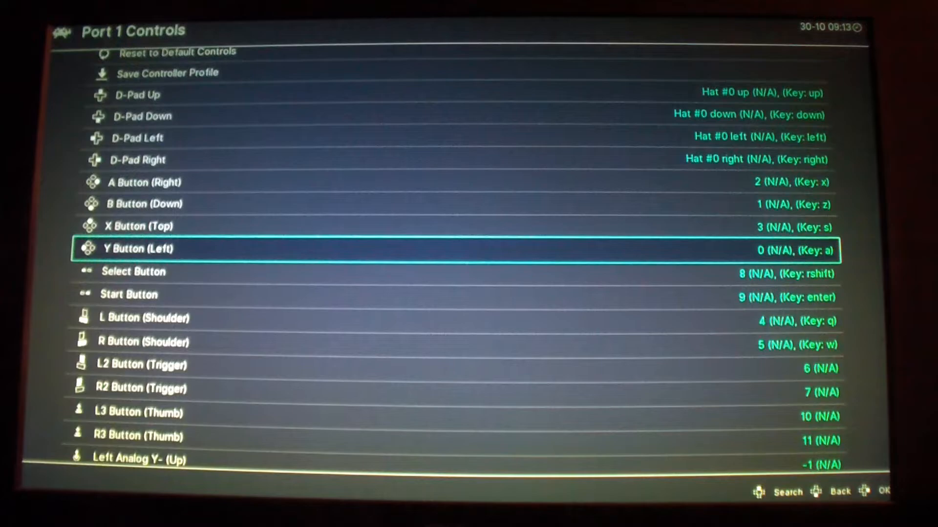
{"action": "key", "text": "down"}
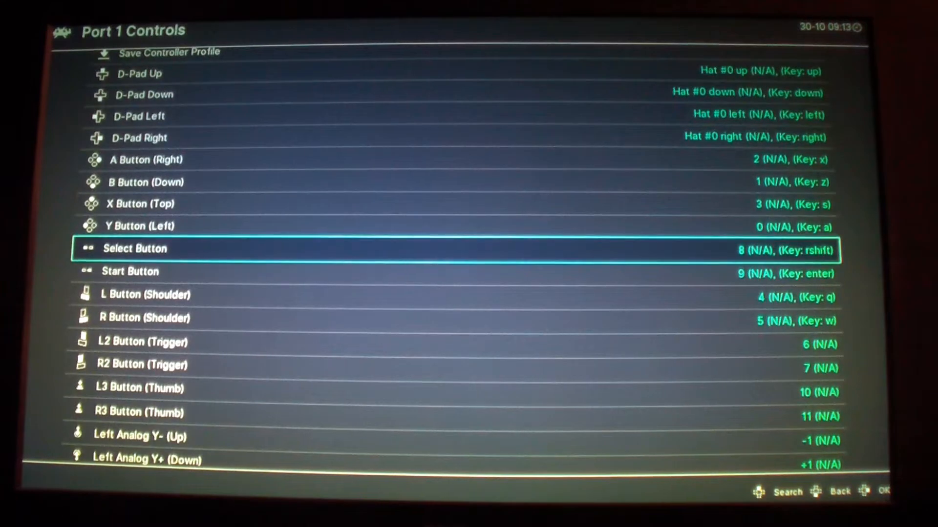
{"action": "key", "text": "down"}
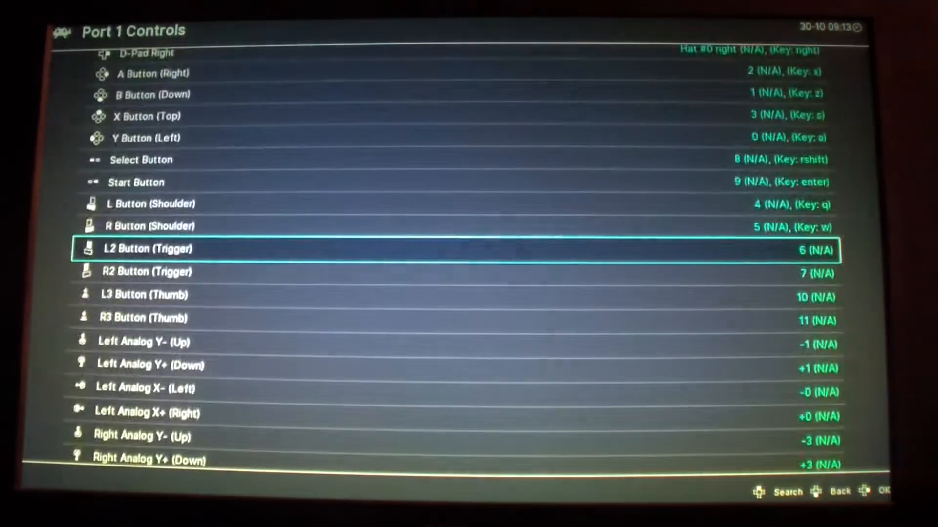
- Set Port 1 Analog to Digital Type to Left Analog and return to Input settings
{"action": "scroll", "scroll_direction": "down", "scroll_amount": 3}
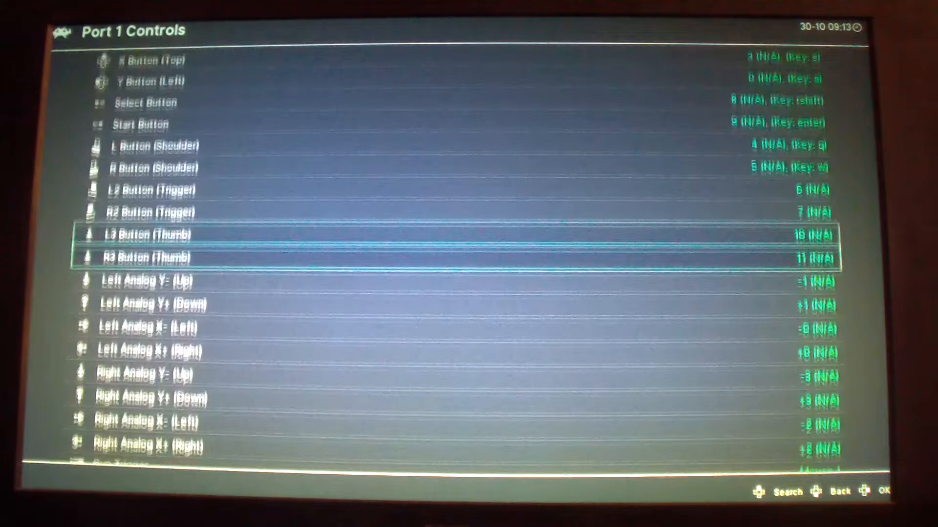
{"action": "key", "text": "Down"}
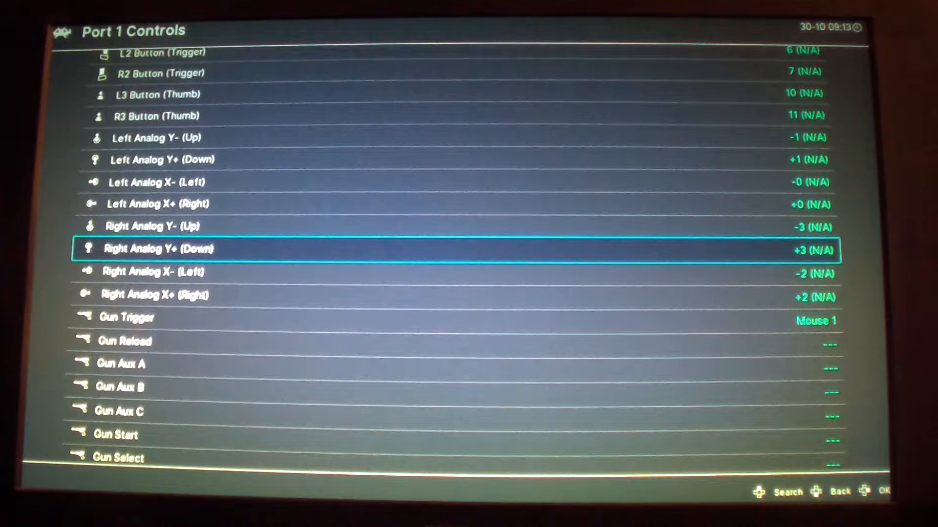
{"action": "scroll", "scroll_direction": "down", "scroll_amount": 3}
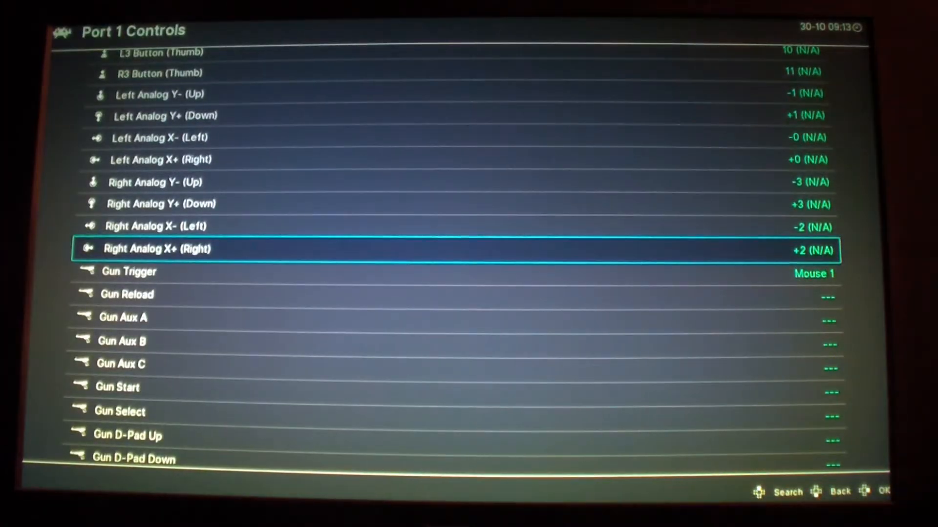
{"action": "scroll", "scroll_direction": "up", "scroll_amount": 3}
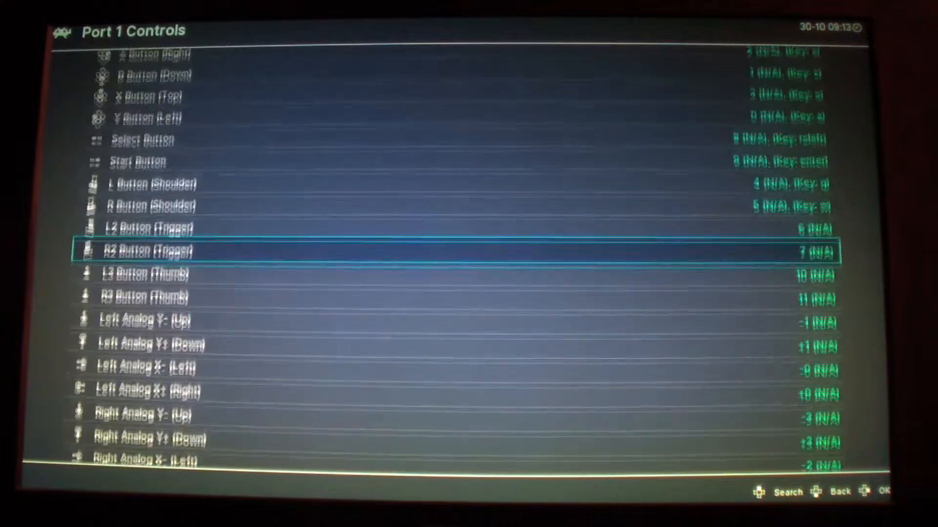
{"action": "scroll", "scroll_direction": "up", "scroll_amount": 3}
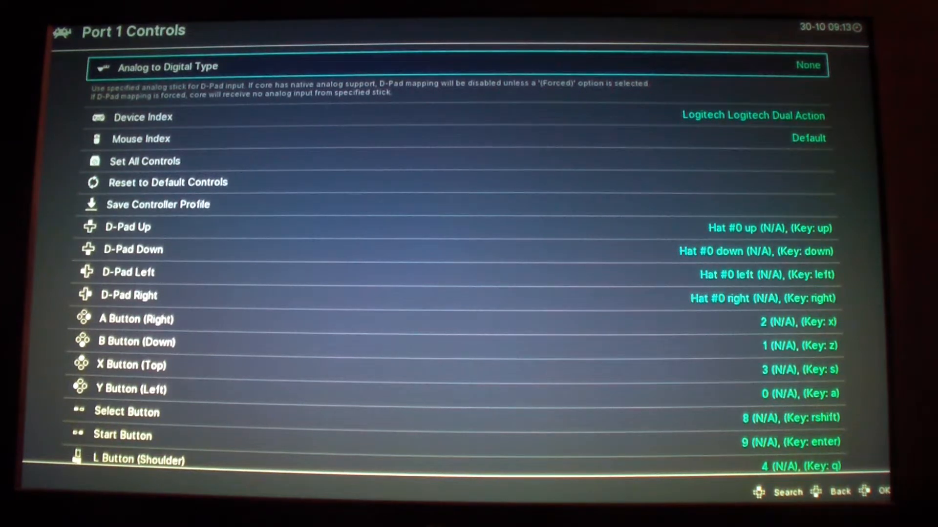
{"action": "left_click", "coordinate": [807, 64]}
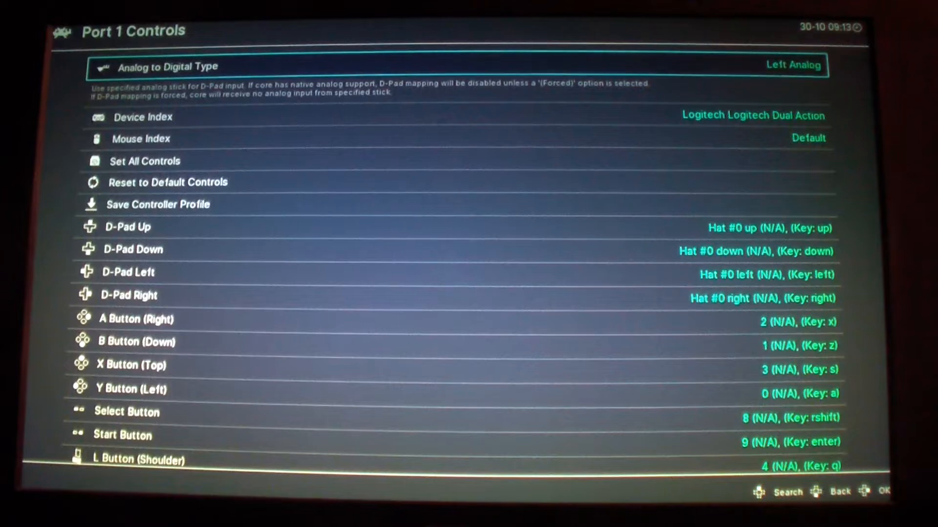
{"action": "left_click", "coordinate": [839, 492]}
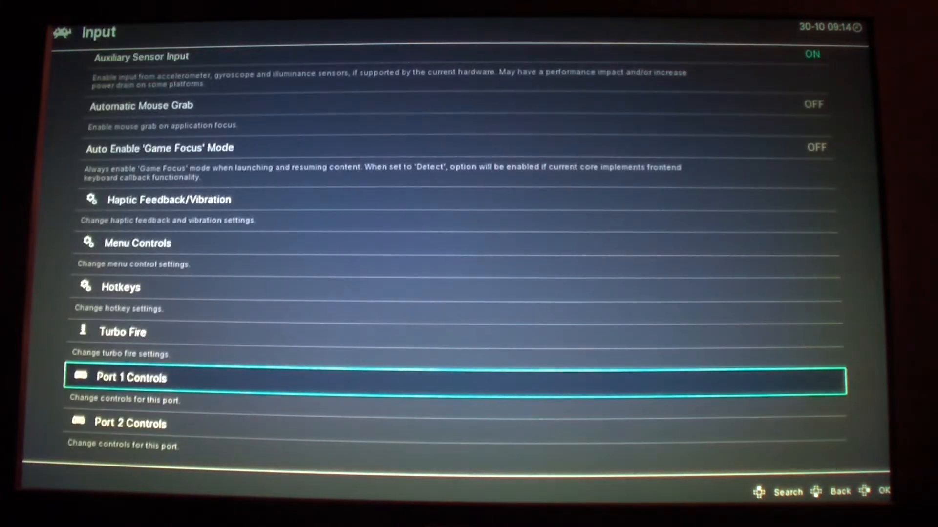
- Back out to Settings, view the Wi-Fi page showing Wi-Fi enabled, then leave it
{"action": "key", "text": "Down"}
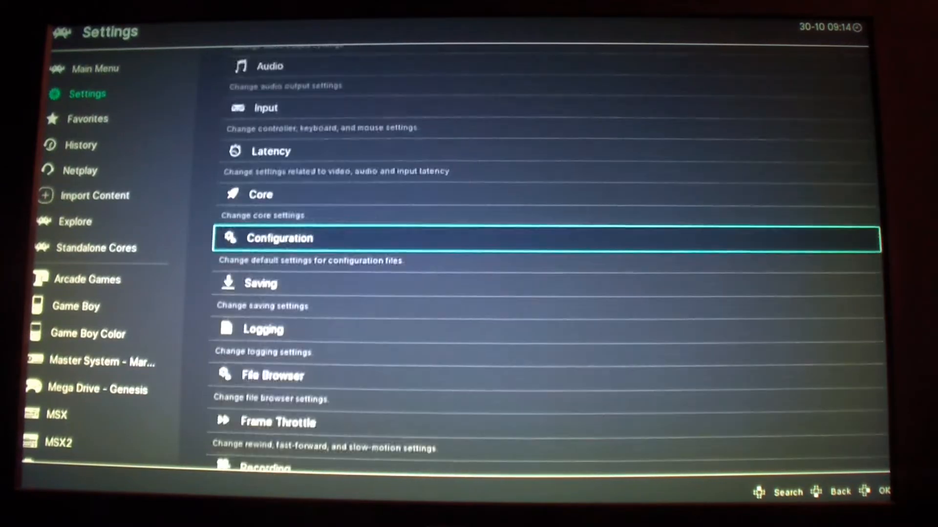
{"action": "scroll", "scroll_direction": "down", "scroll_amount": 3}
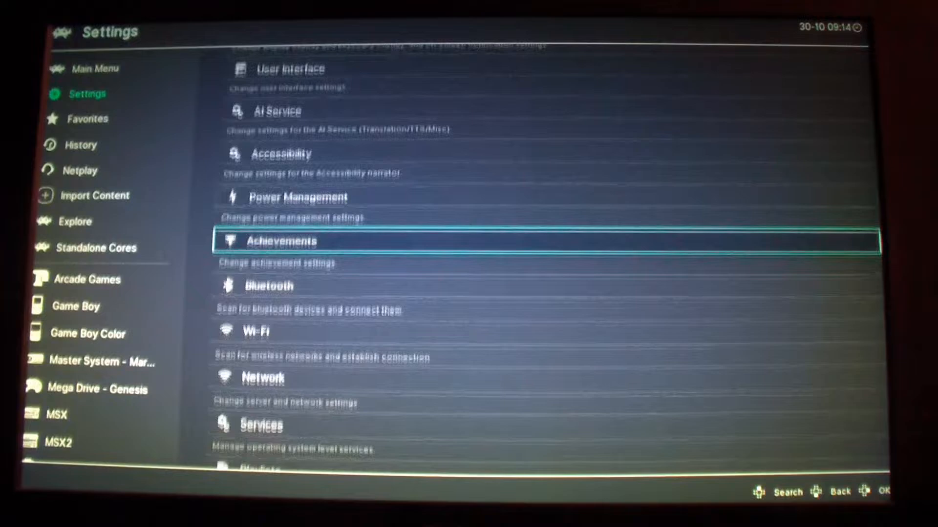
{"action": "scroll", "scroll_direction": "down", "scroll_amount": 3}
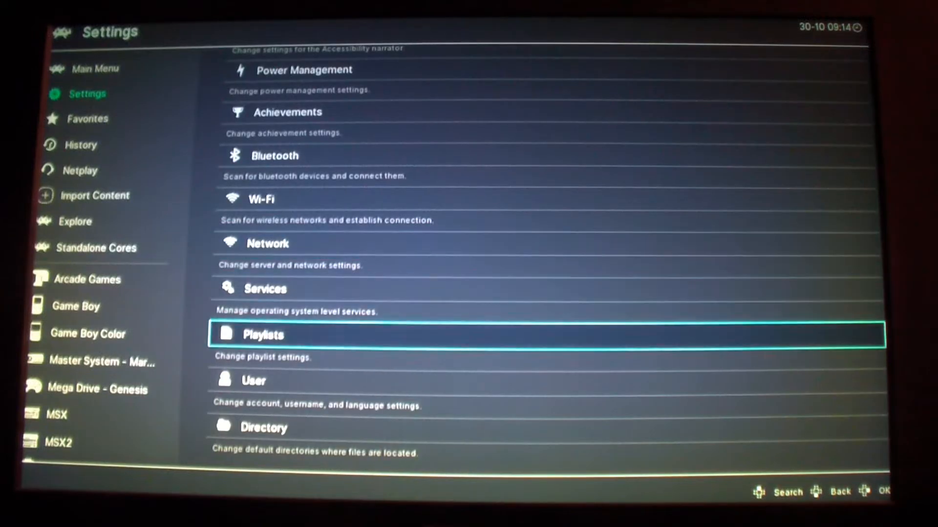
{"action": "left_click", "coordinate": [267, 243]}
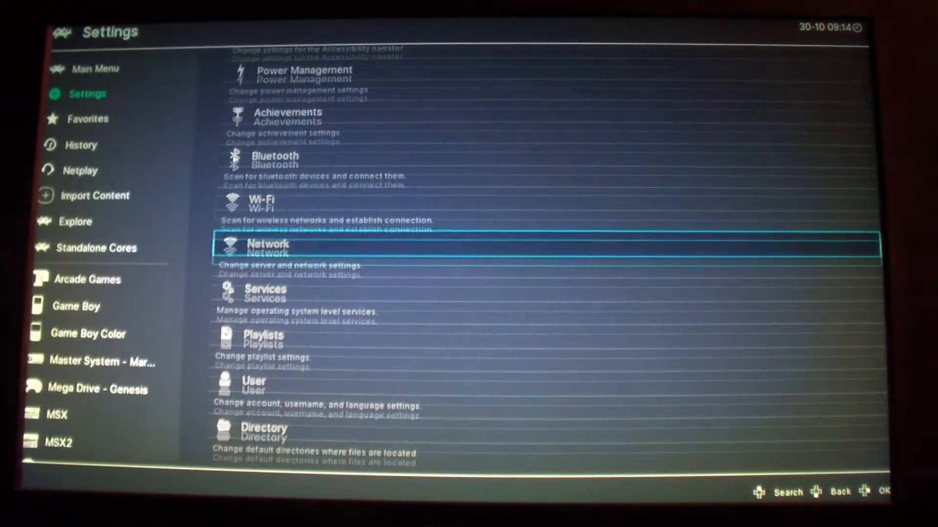
{"action": "left_click", "coordinate": [261, 204]}
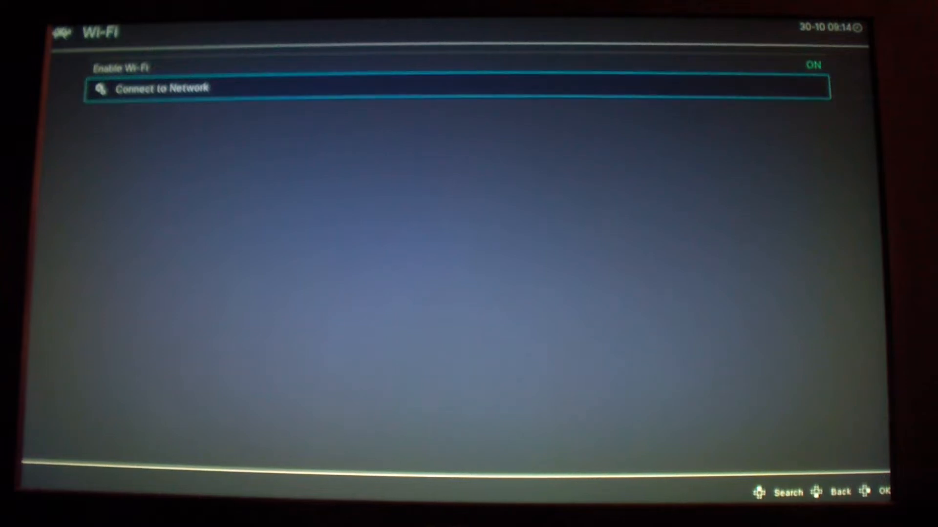
{"action": "key", "text": "Back"}
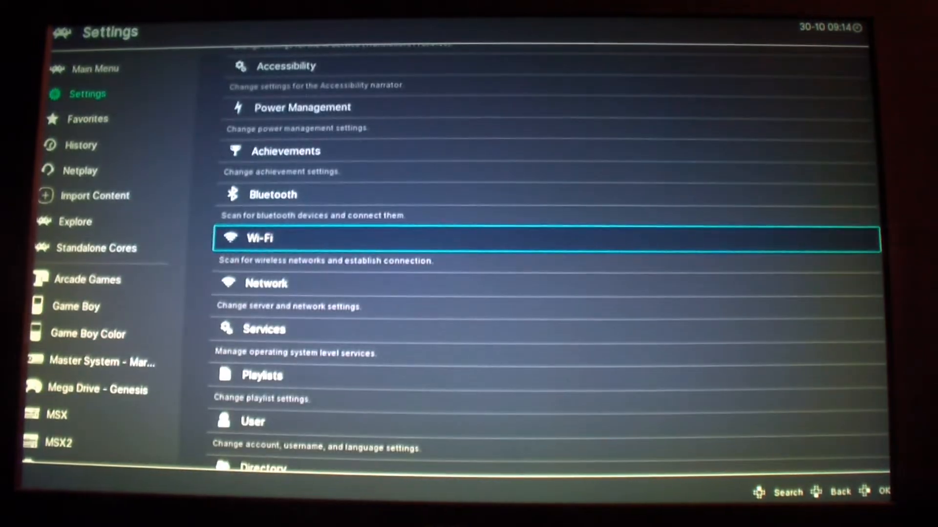
{"action": "scroll", "scroll_direction": "up", "scroll_amount": 3}
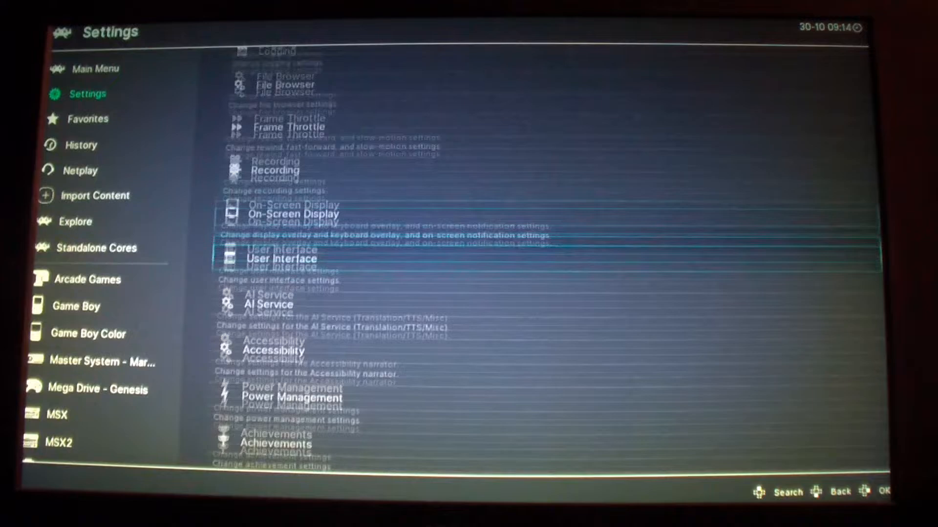
{"action": "scroll", "scroll_direction": "up", "scroll_amount": 3}
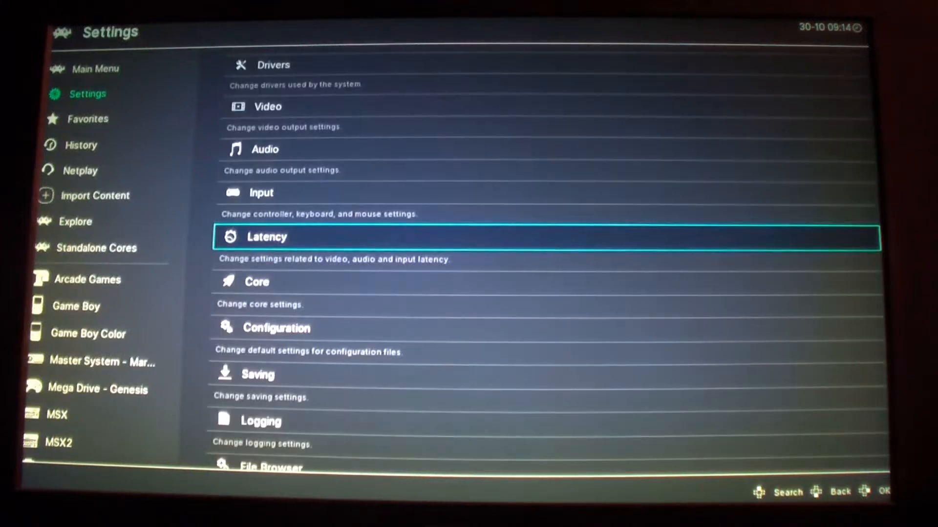
{"action": "key", "text": "Up"}
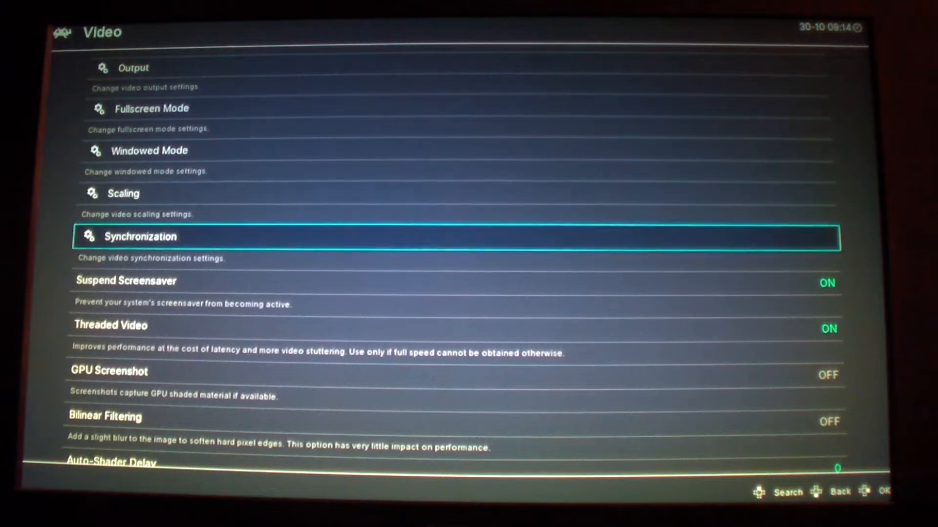
{"action": "left_click", "coordinate": [123, 193]}
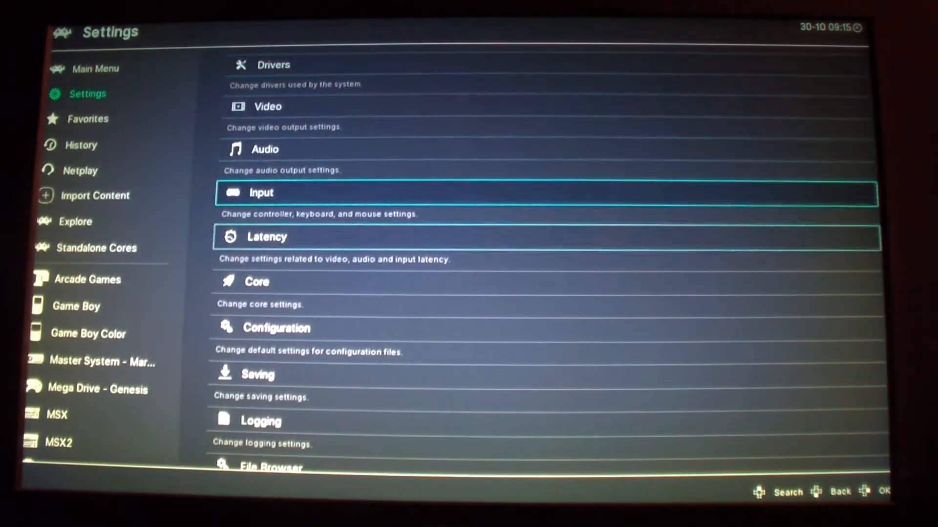
- Load the PlayStation game from Main Menu > Load Content to reach Suggested cores
{"action": "left_click", "coordinate": [94, 68]}
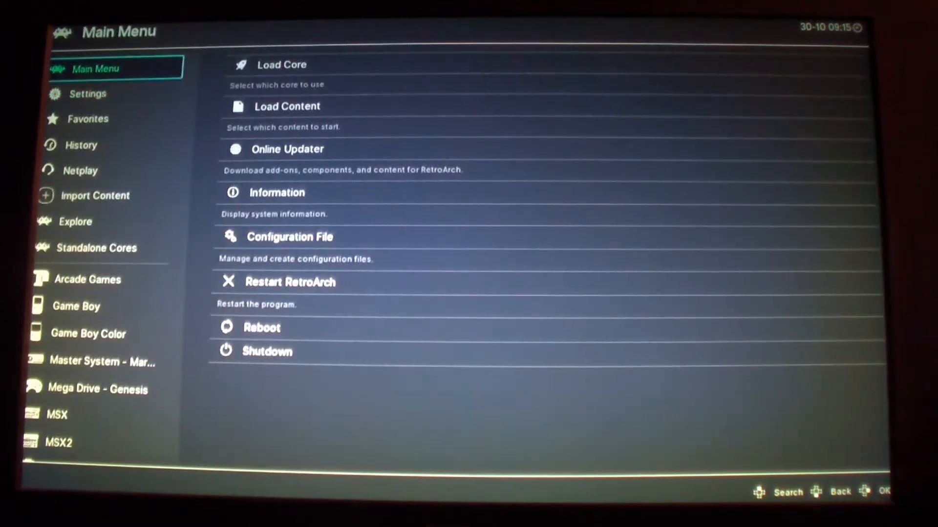
{"action": "left_click", "coordinate": [287, 106]}
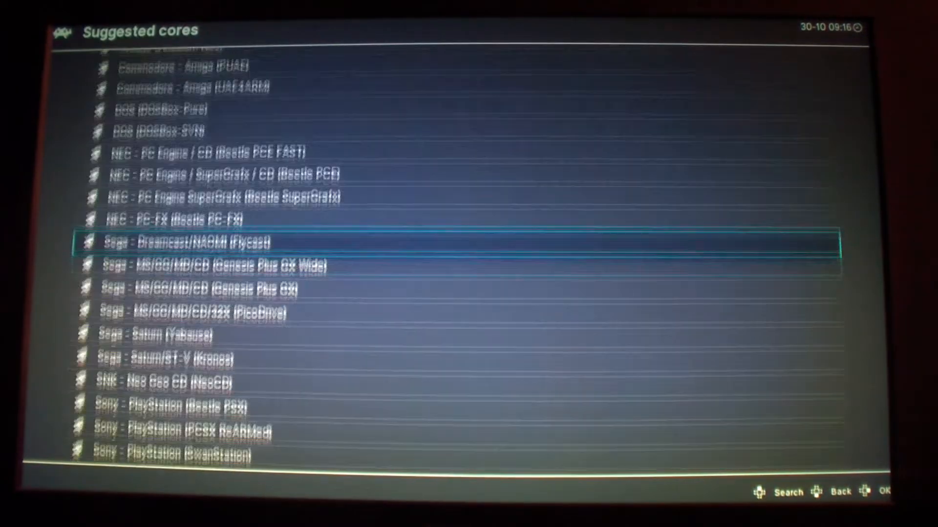
- Launch the game with the Sony - PlayStation (PCSX ReARMed) core
{"action": "scroll", "scroll_direction": "down", "scroll_amount": 3}
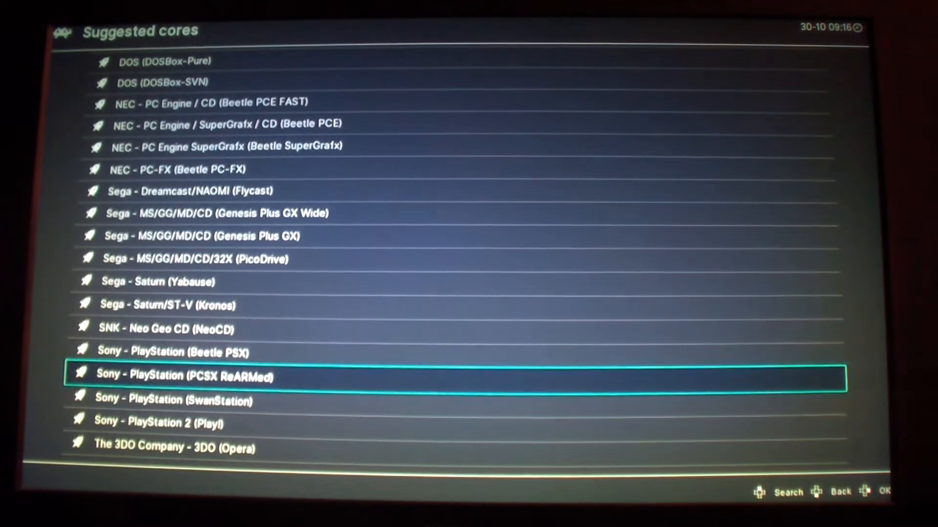
{"action": "left_click", "coordinate": [446, 375]}
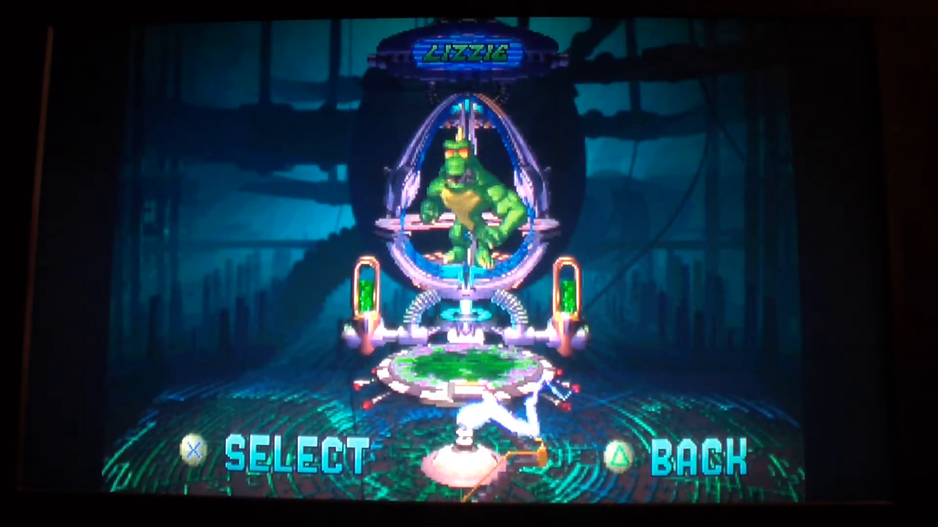
- Switch the character selection to Ralph and confirm him with Cross
{"action": "key", "text": "Right"}
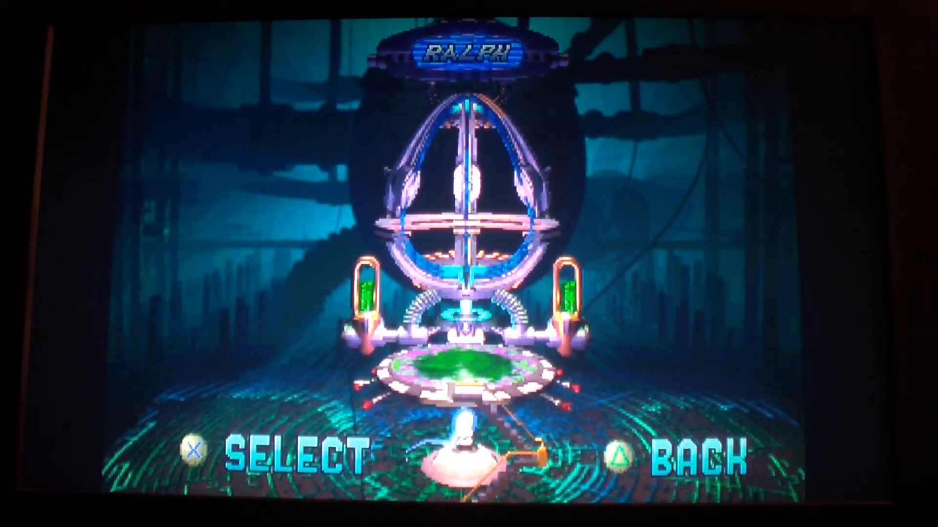
{"action": "key", "text": "x"}
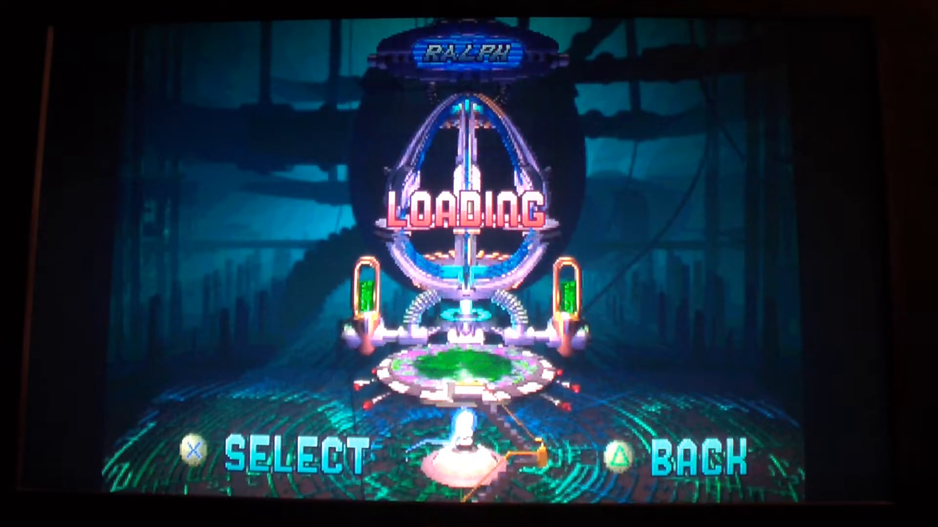